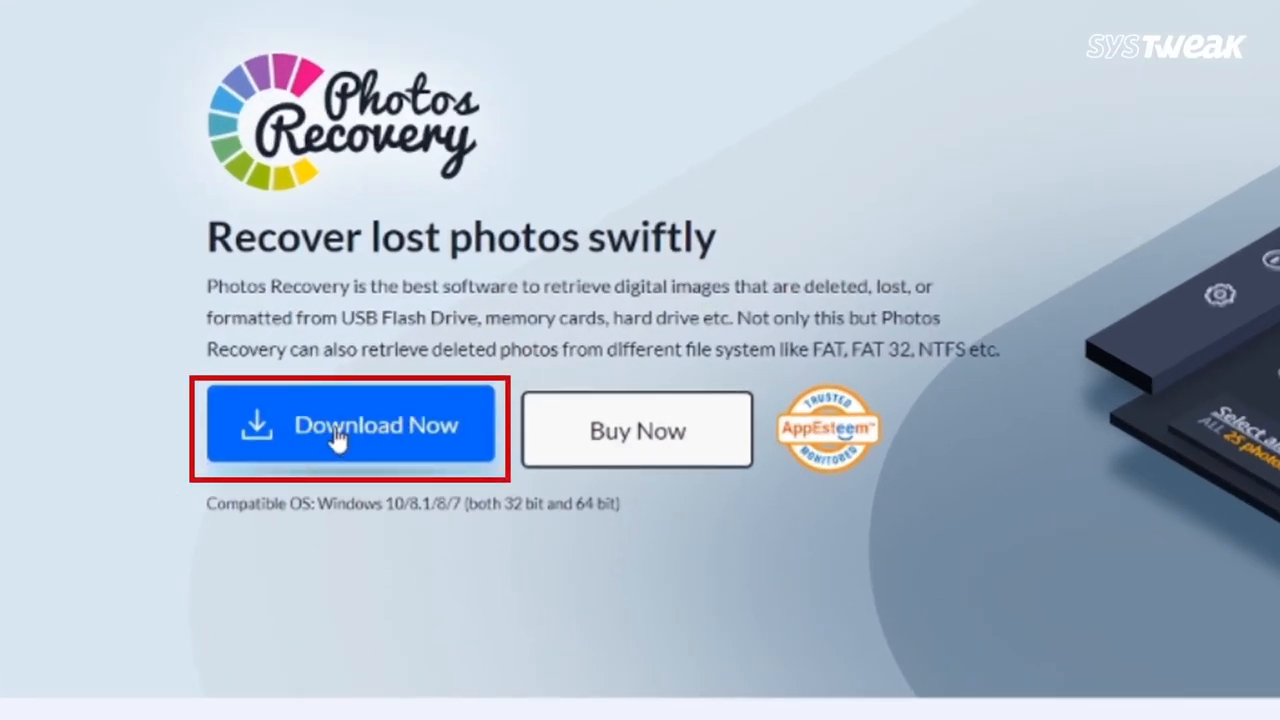
# - Request the Photos Recovery download from its Systweak product page
pyautogui.click(352, 424)
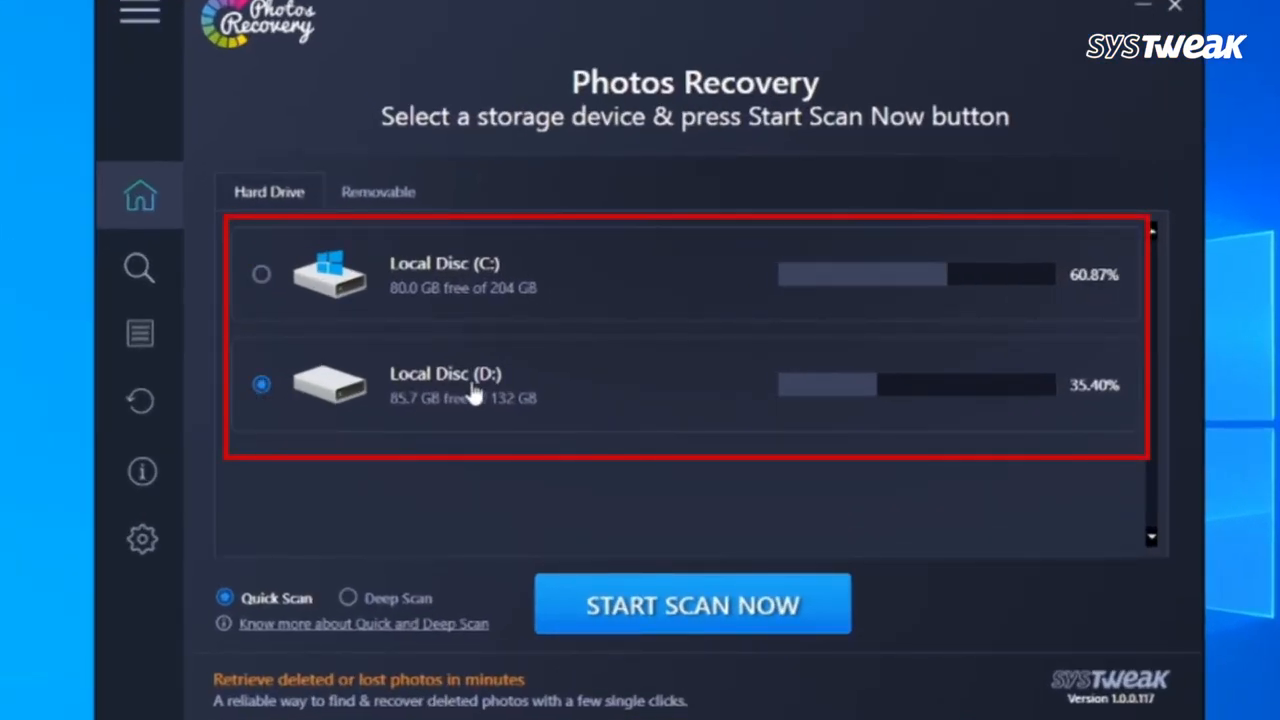
pyautogui.moveTo(556, 392)
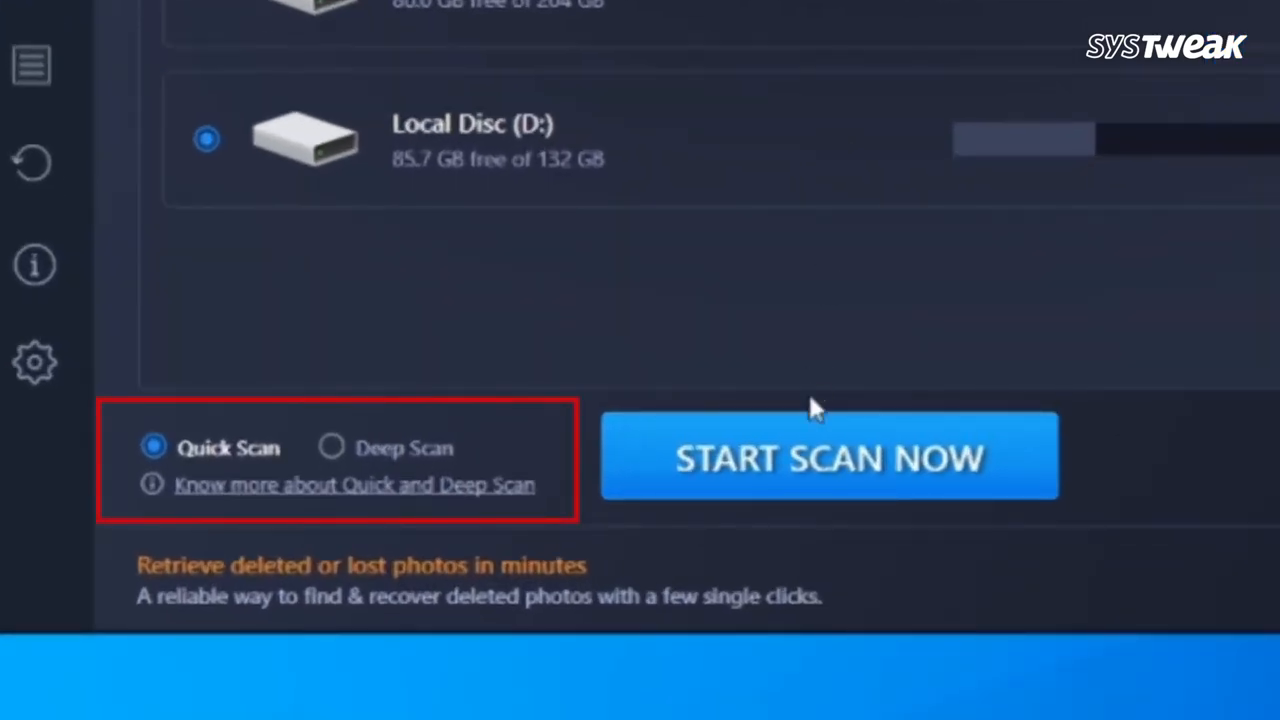
# - Start a Quick Scan of Local Disc (D:) for lost photos
pyautogui.click(828, 456)
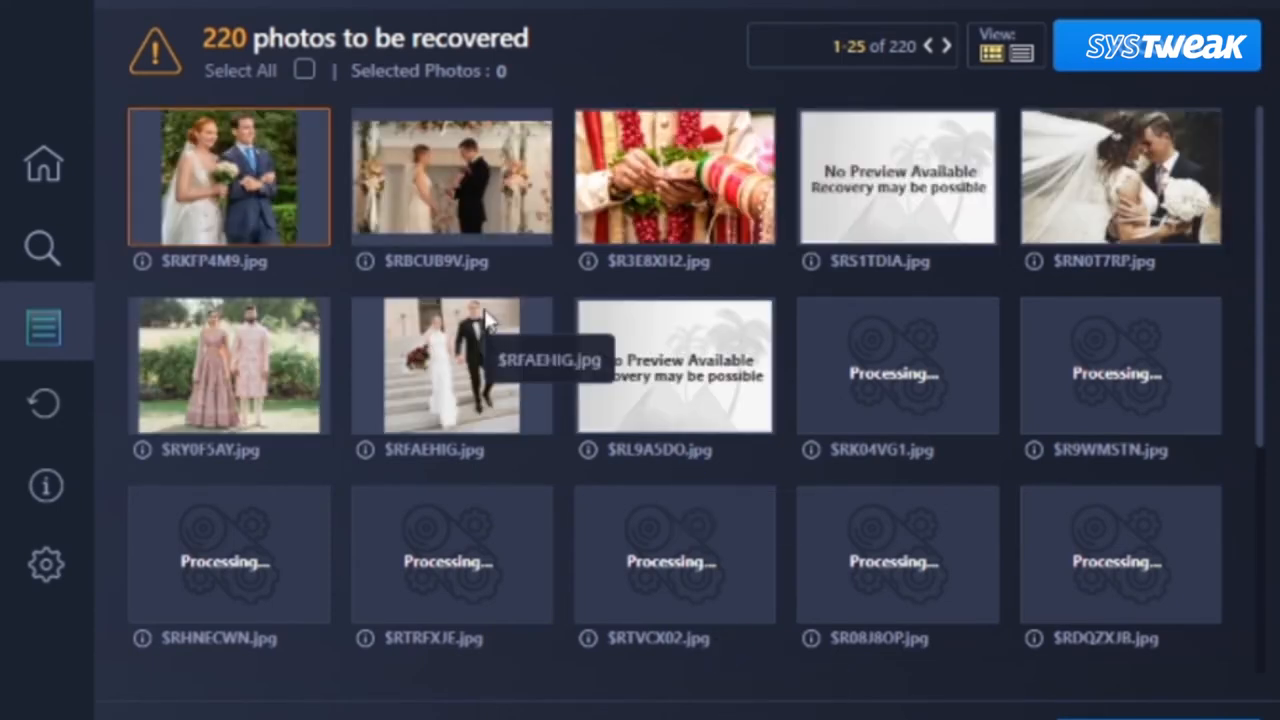
# - Mark every photo on the first results page for recovery with Select All
pyautogui.scroll(-3)
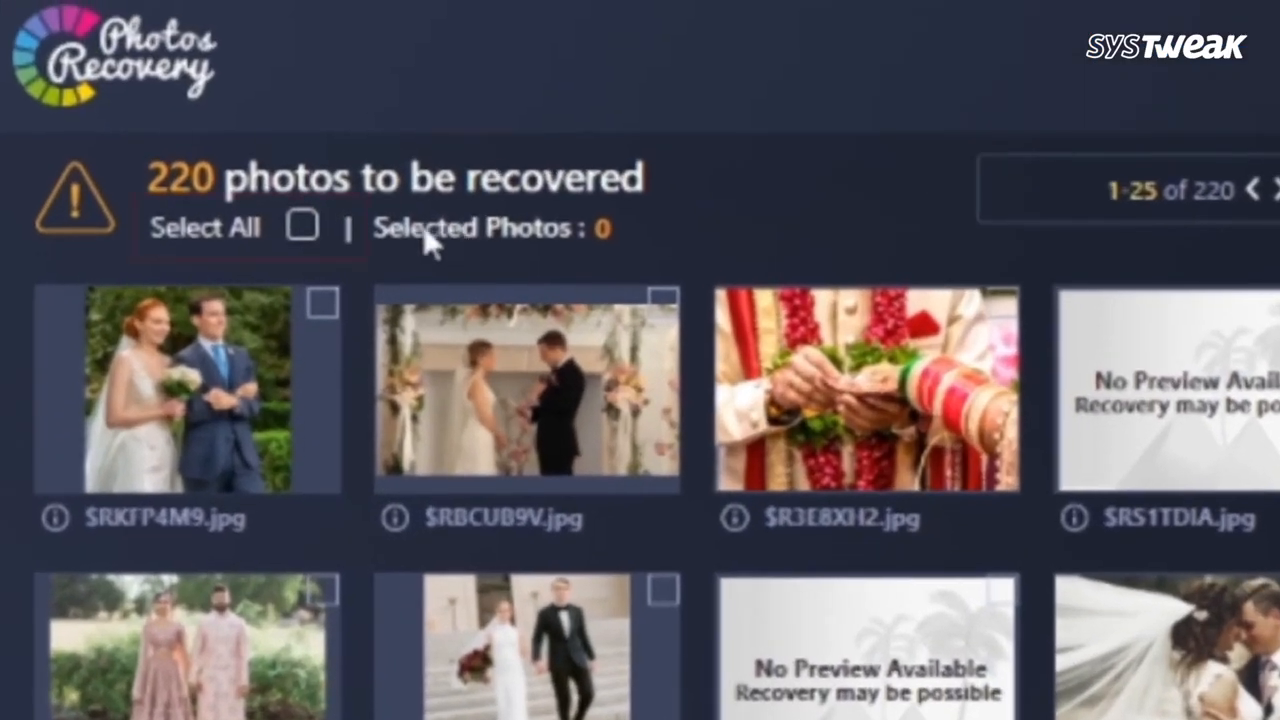
pyautogui.click(300, 224)
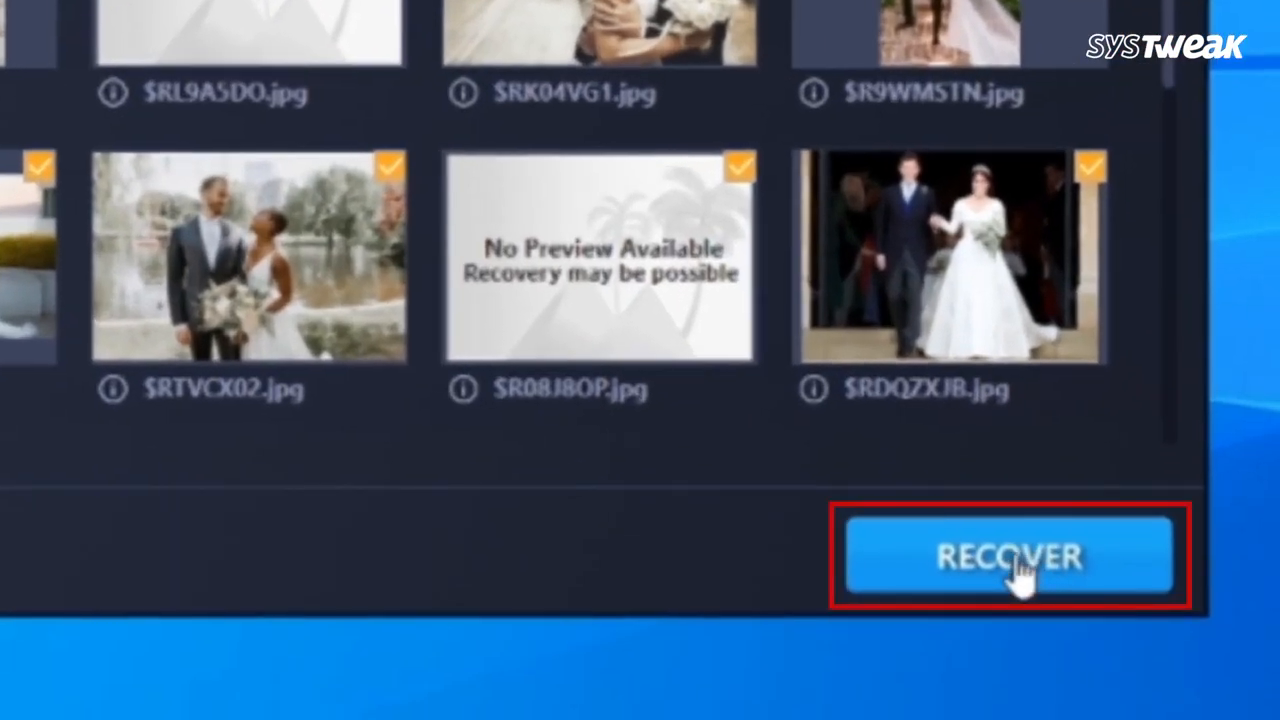
# - Recover the 25 selected photos into the destination folder on the Desktop
pyautogui.click(1008, 556)
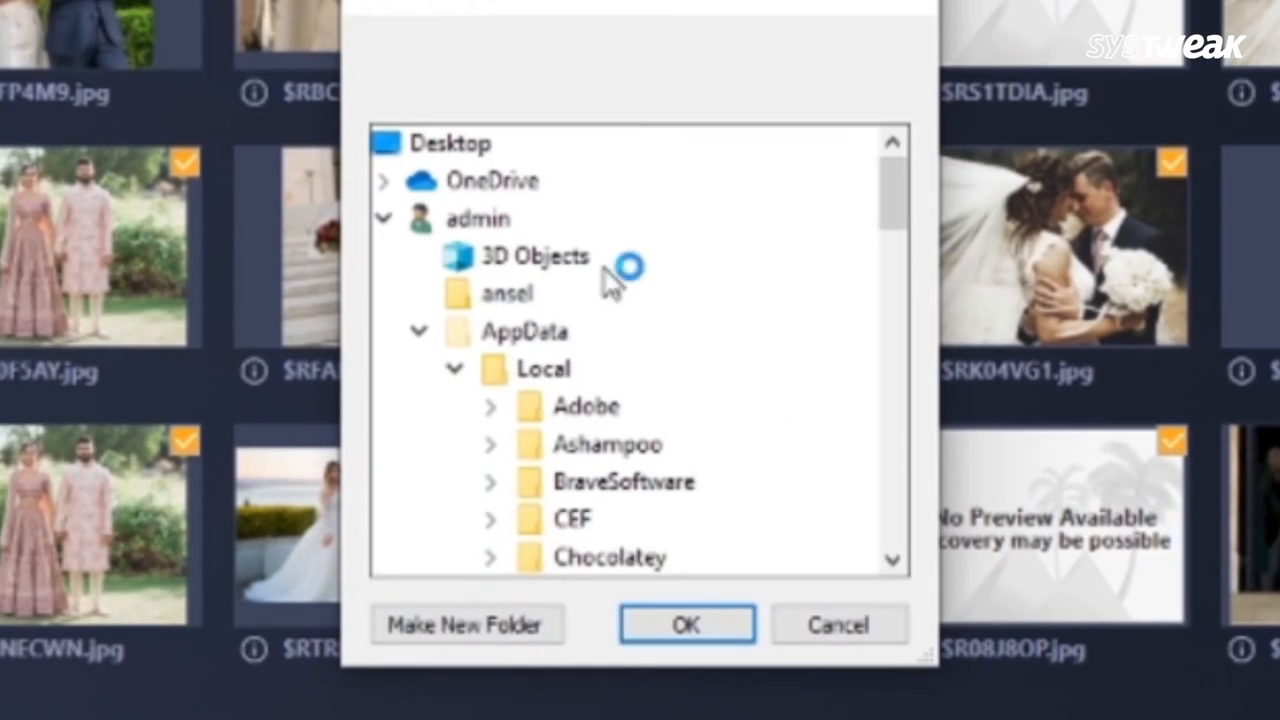
pyautogui.scroll(-3)
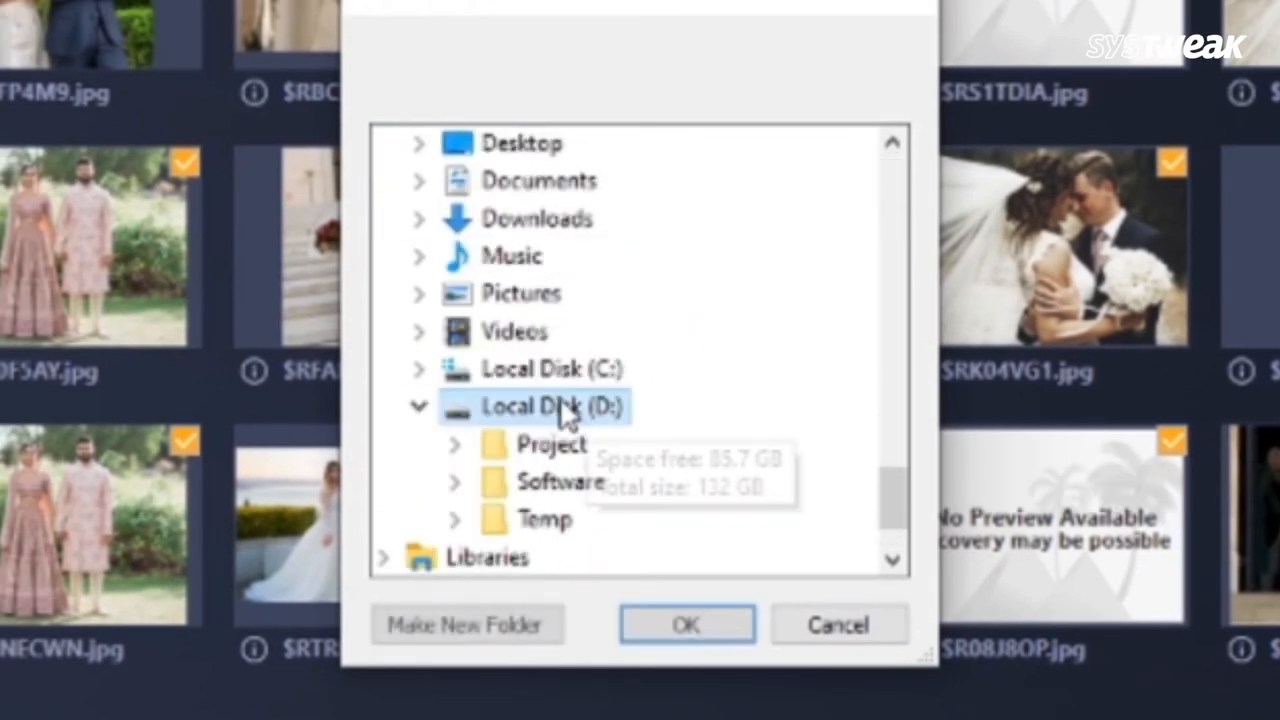
pyautogui.click(688, 624)
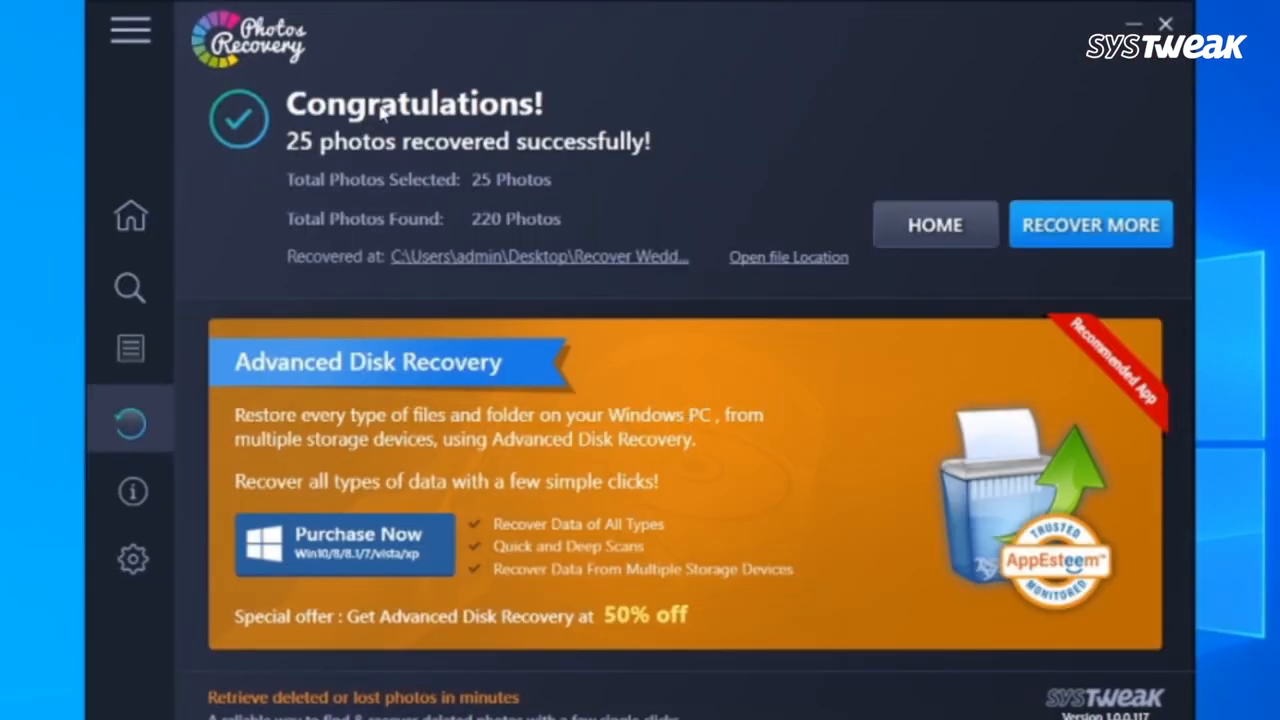
pyautogui.moveTo(416, 224)
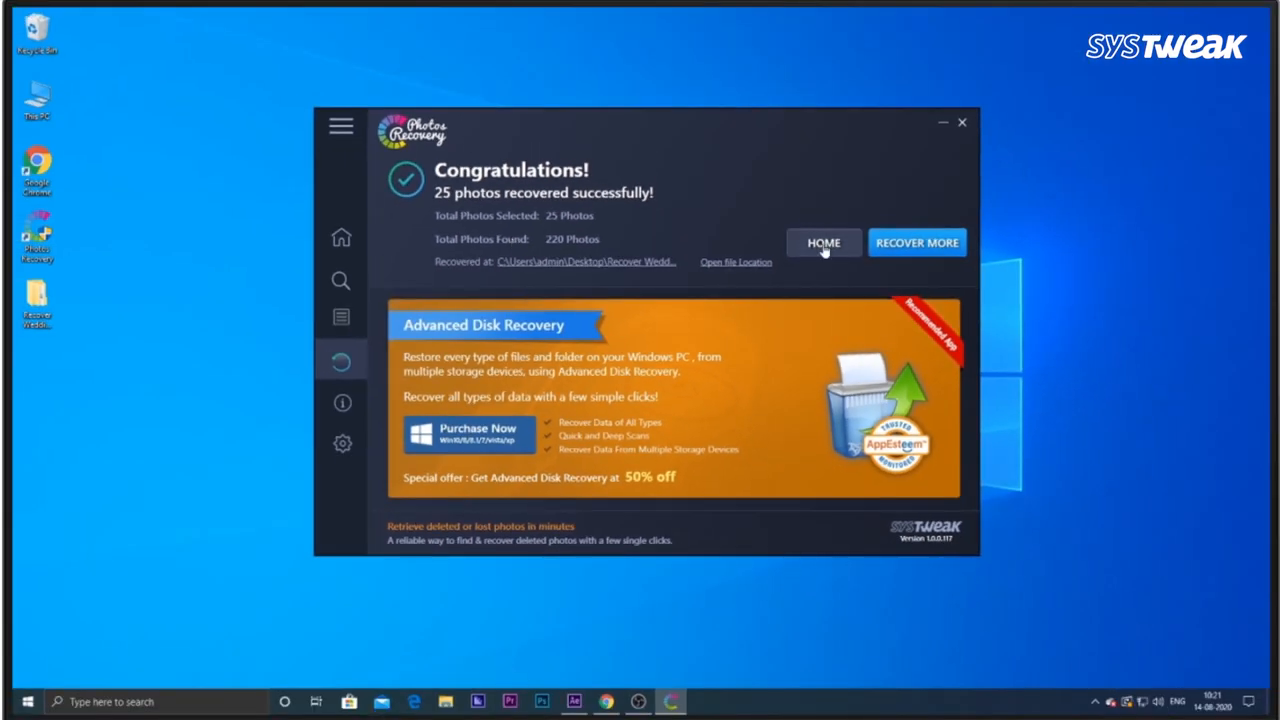
# - View the recovered photos in Recover Wedding Photos > PR_(10_21_29) on the Desktop
pyautogui.click(824, 242)
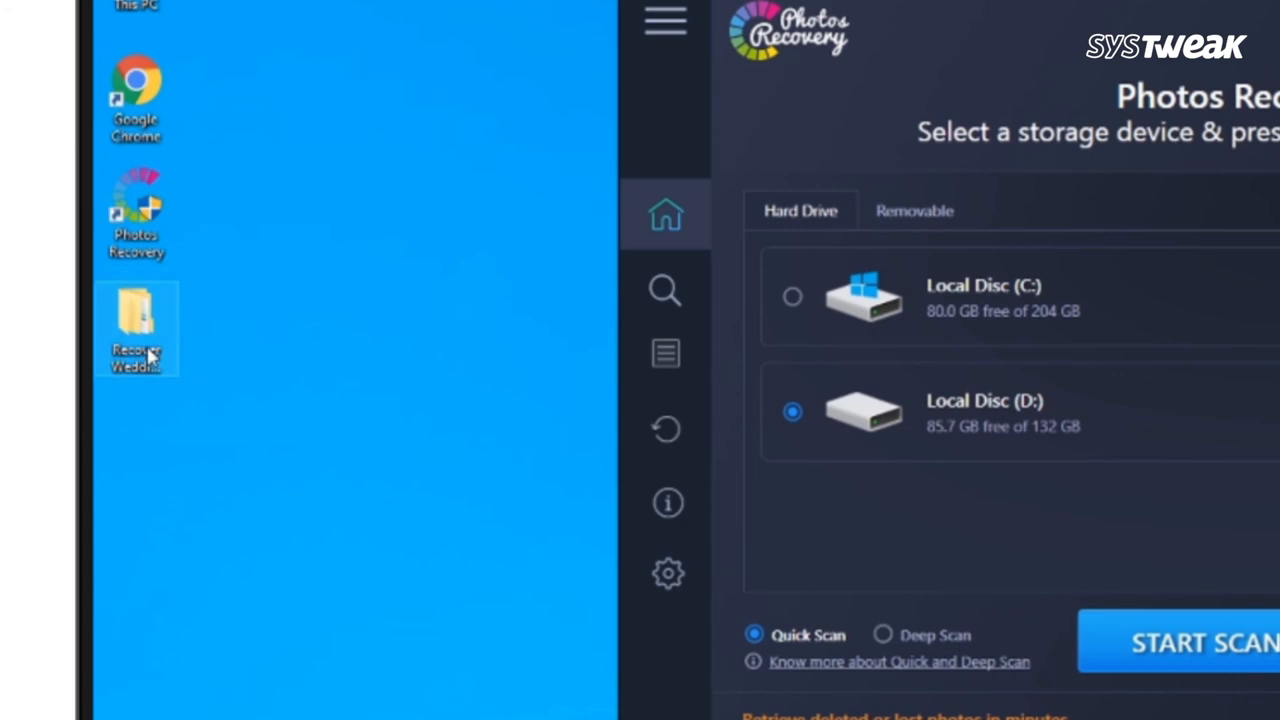
pyautogui.doubleClick(136, 320)
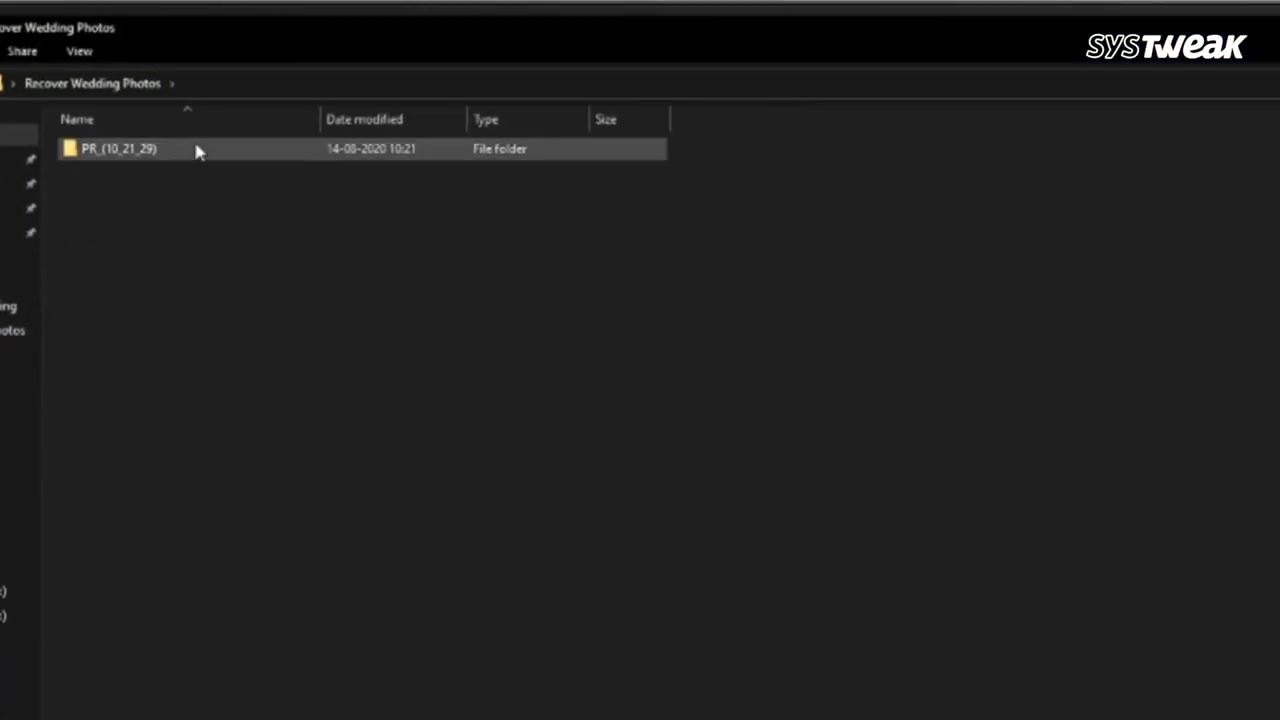
pyautogui.doubleClick(118, 148)
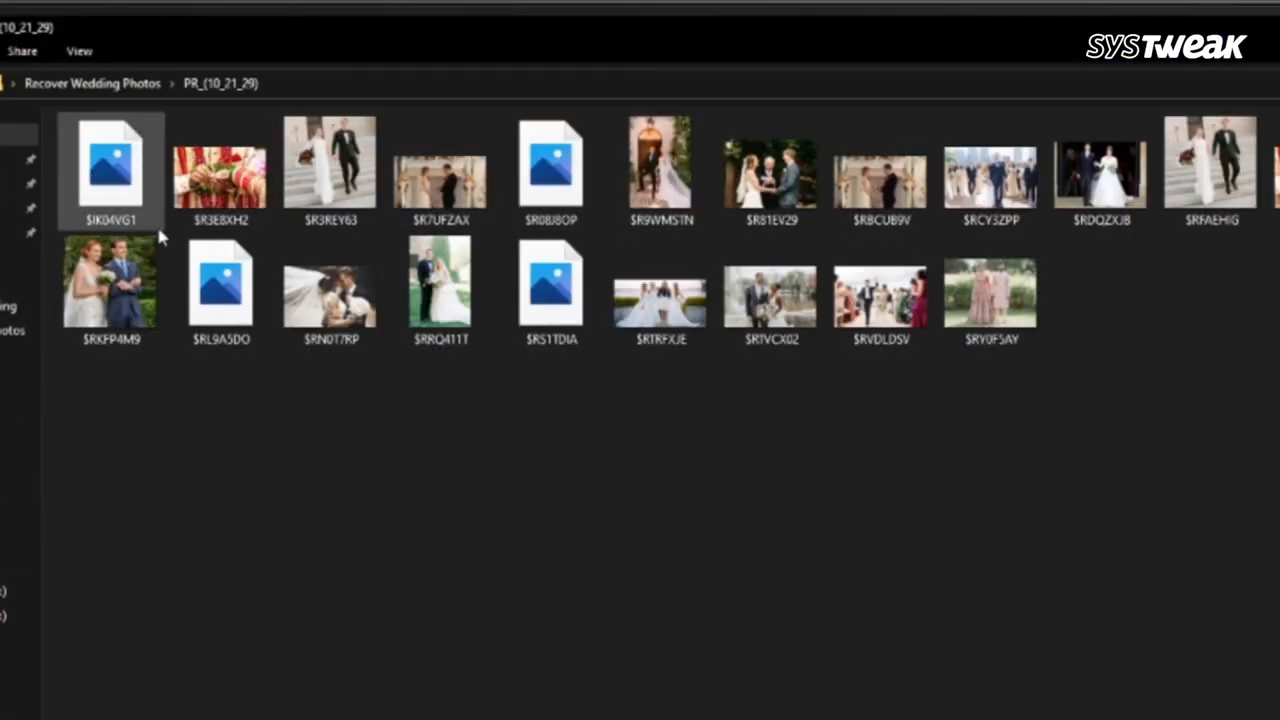